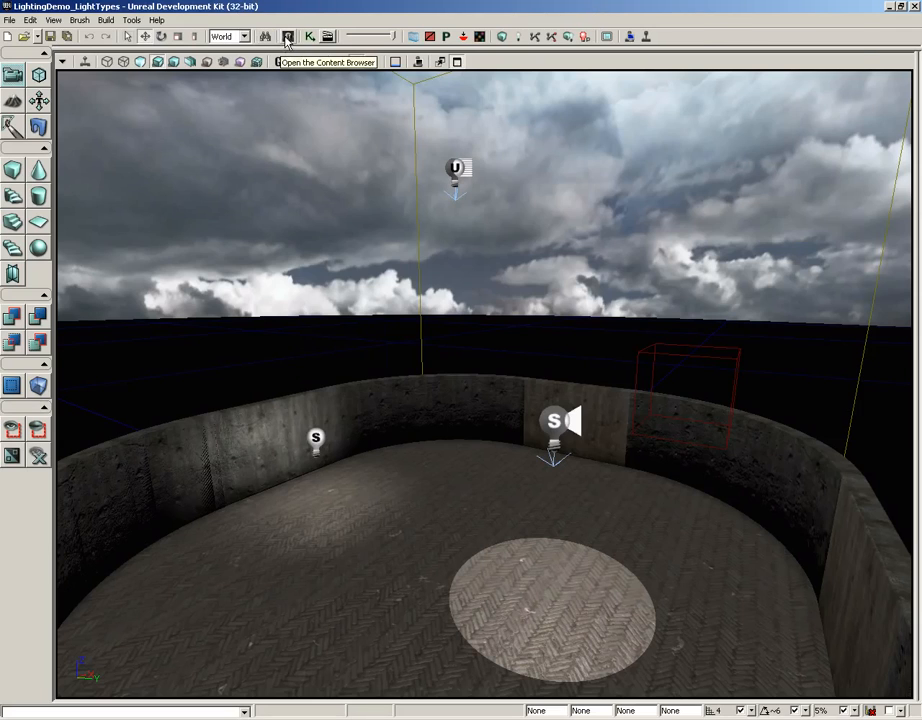
Step: Browse the Light actor classes DirectionalLight, SkyLight and UTPickupLight in the Content Browser
left_click(287, 37)
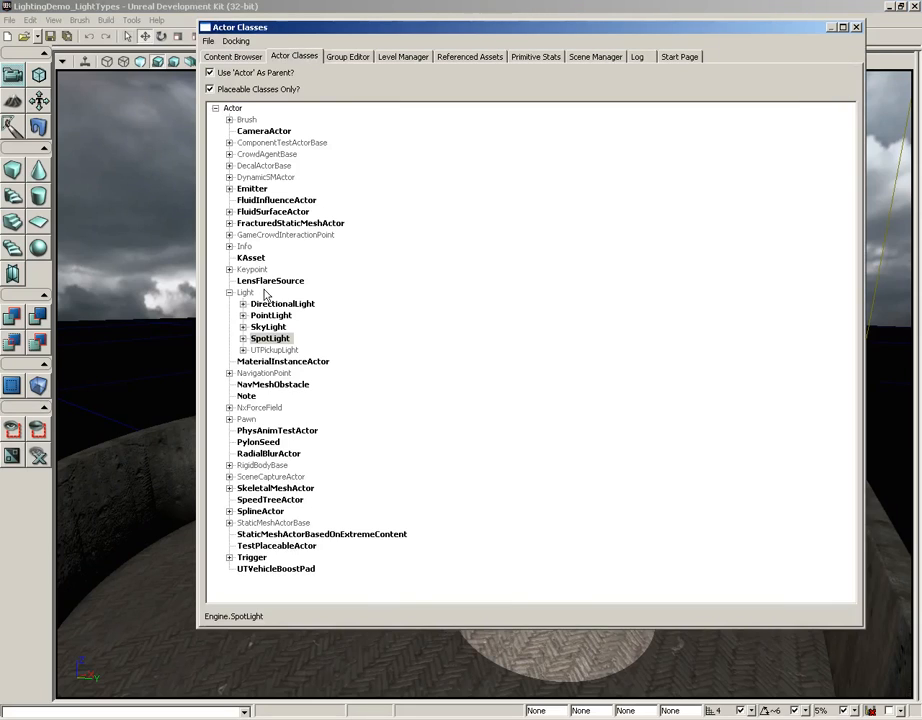
left_click(244, 292)
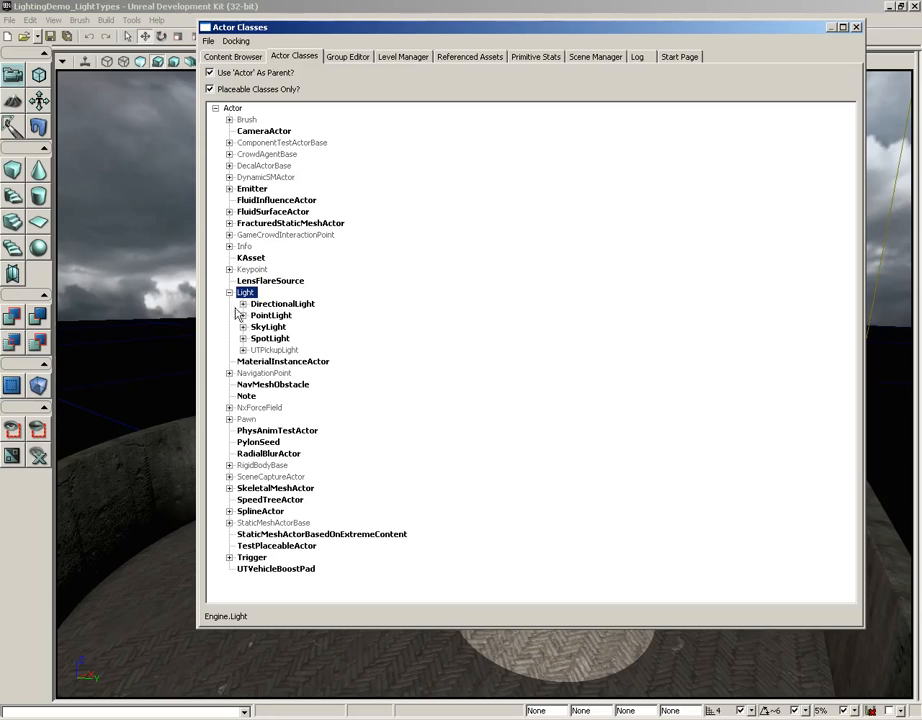
mouse_move(305, 287)
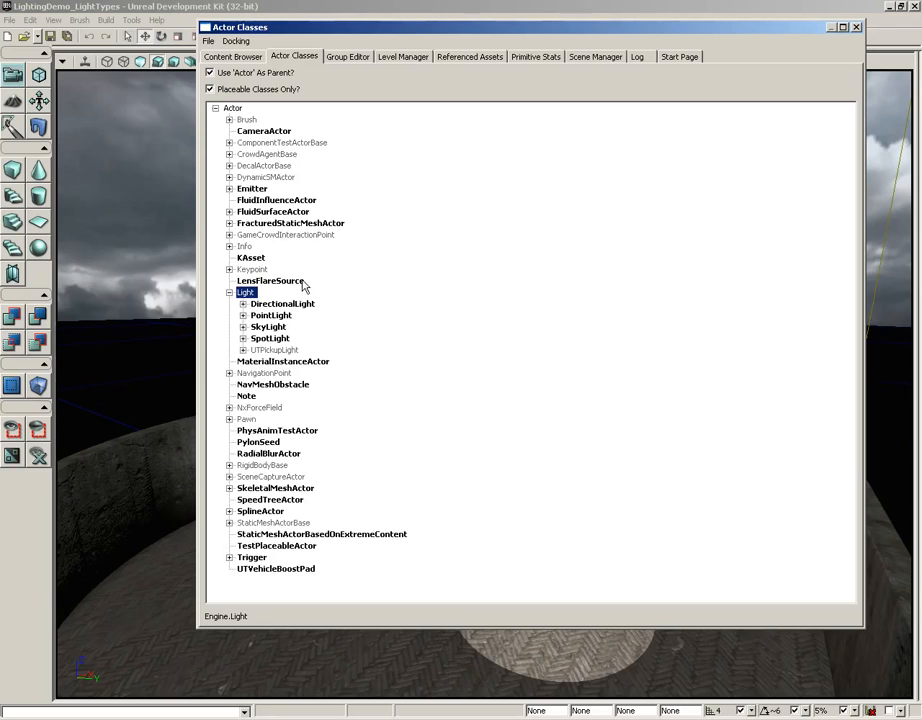
left_click(282, 303)
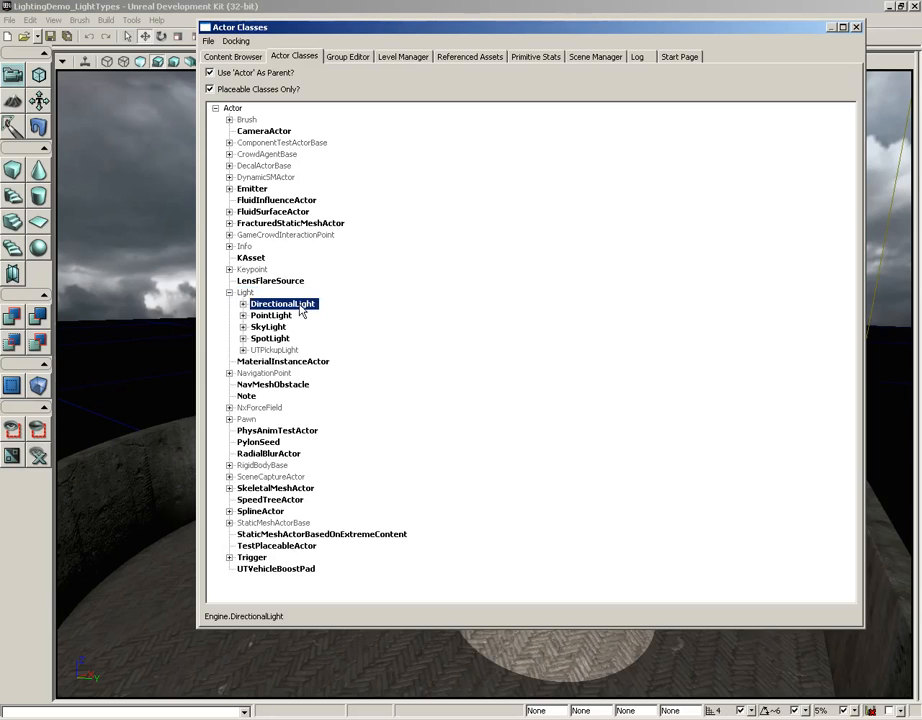
left_click(268, 326)
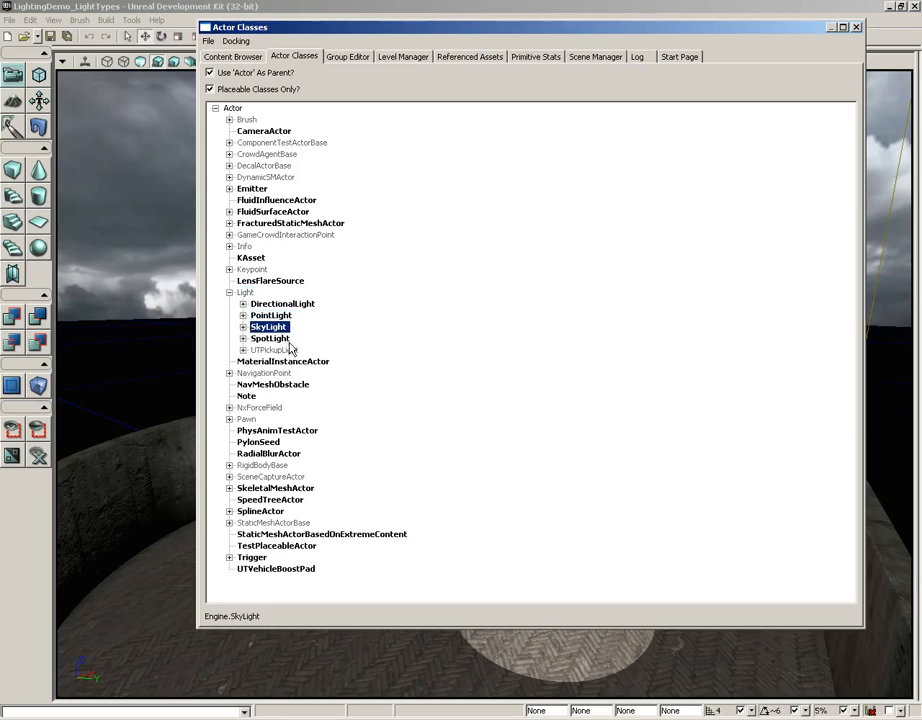
left_click(273, 349)
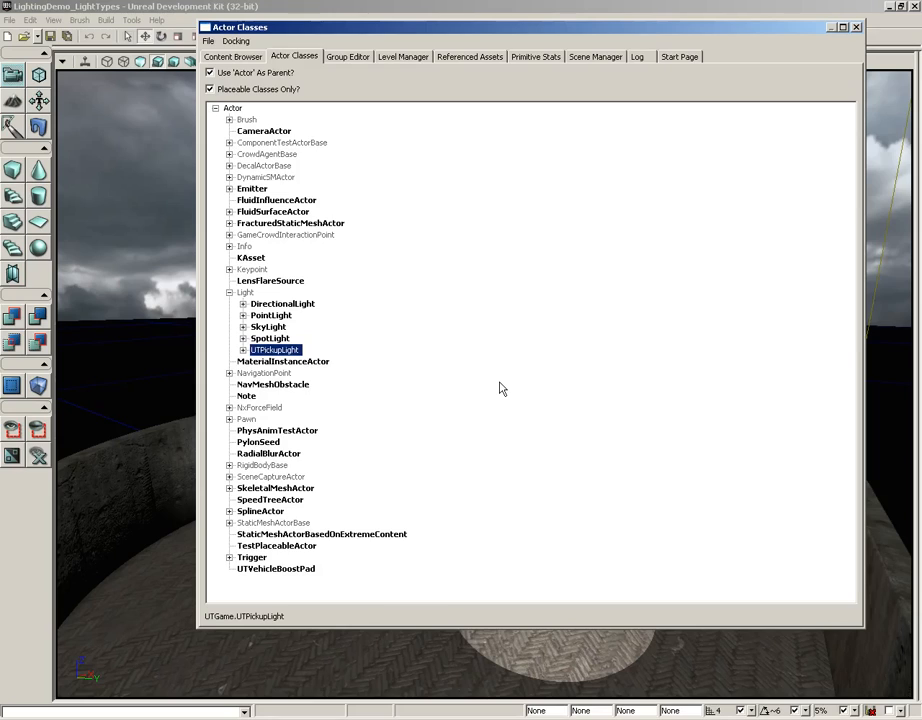
mouse_move(307, 370)
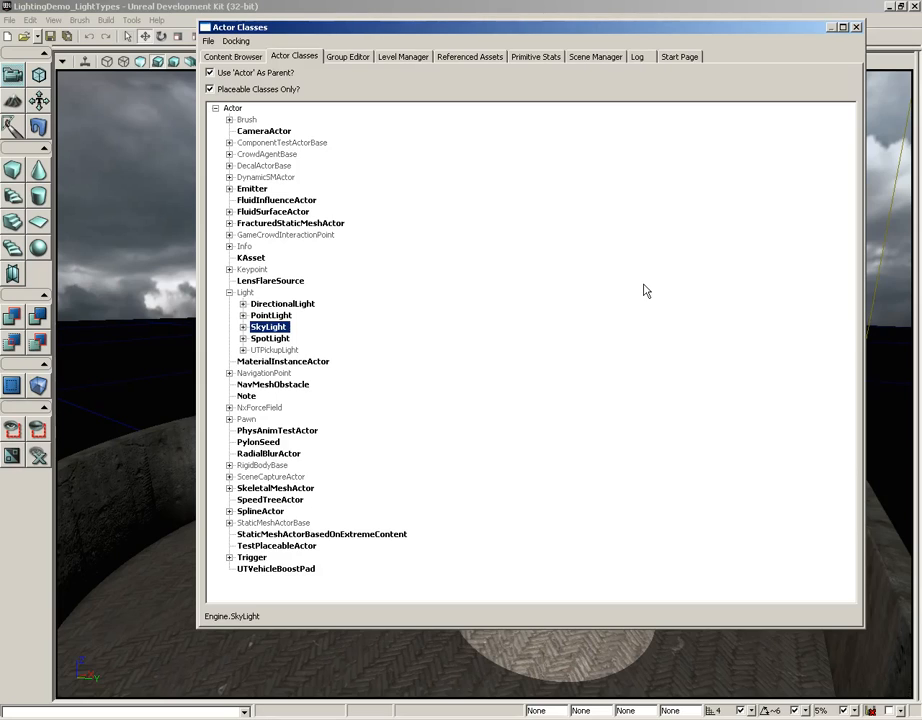
mouse_move(310, 330)
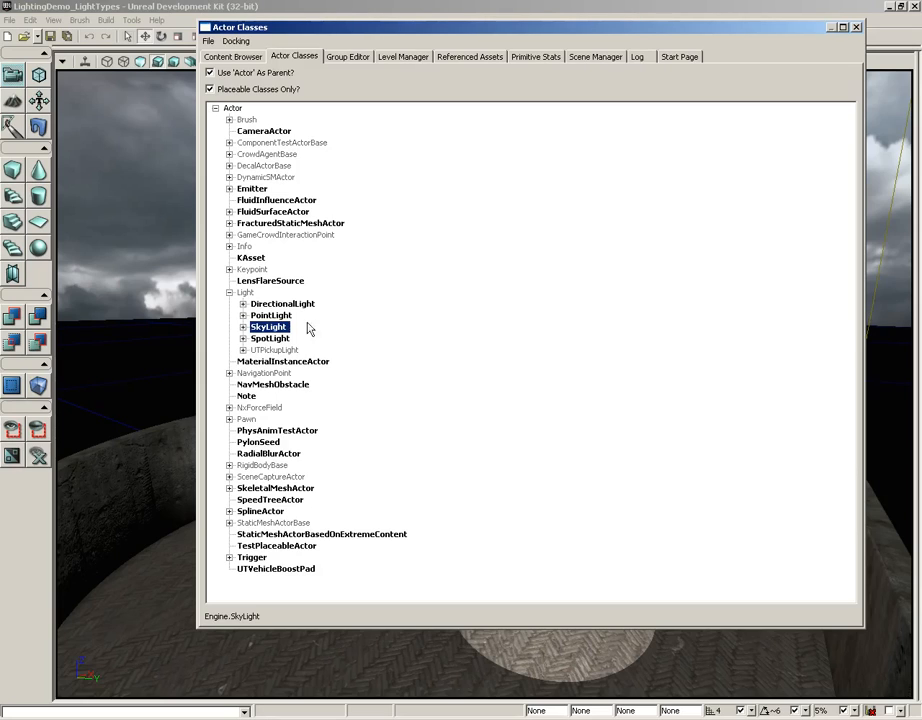
left_click(282, 303)
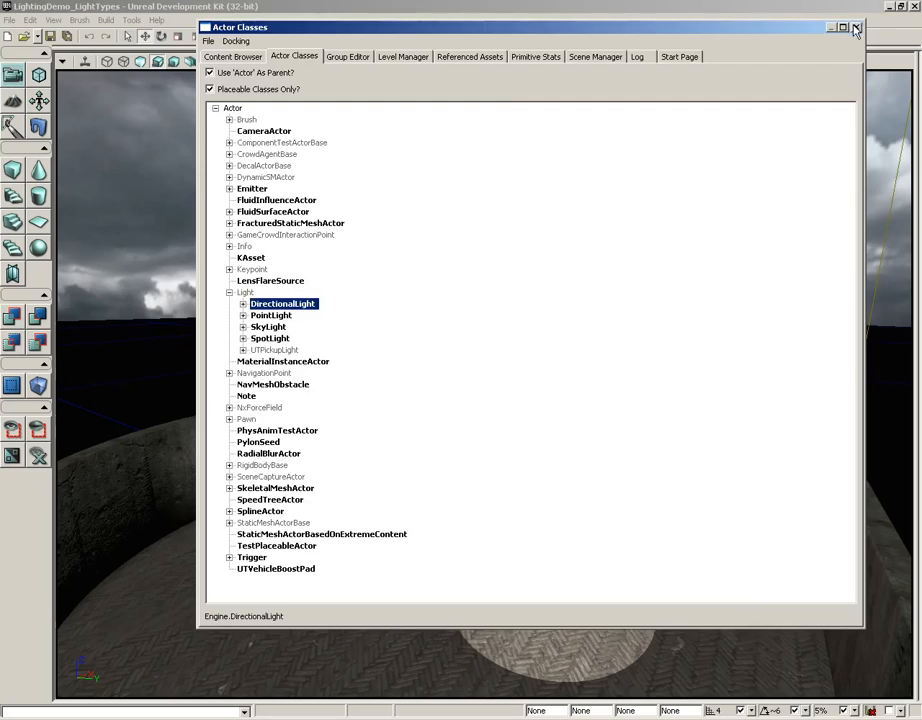
Step: Close the Actor Classes browser and select the point light on the wall
left_click(855, 27)
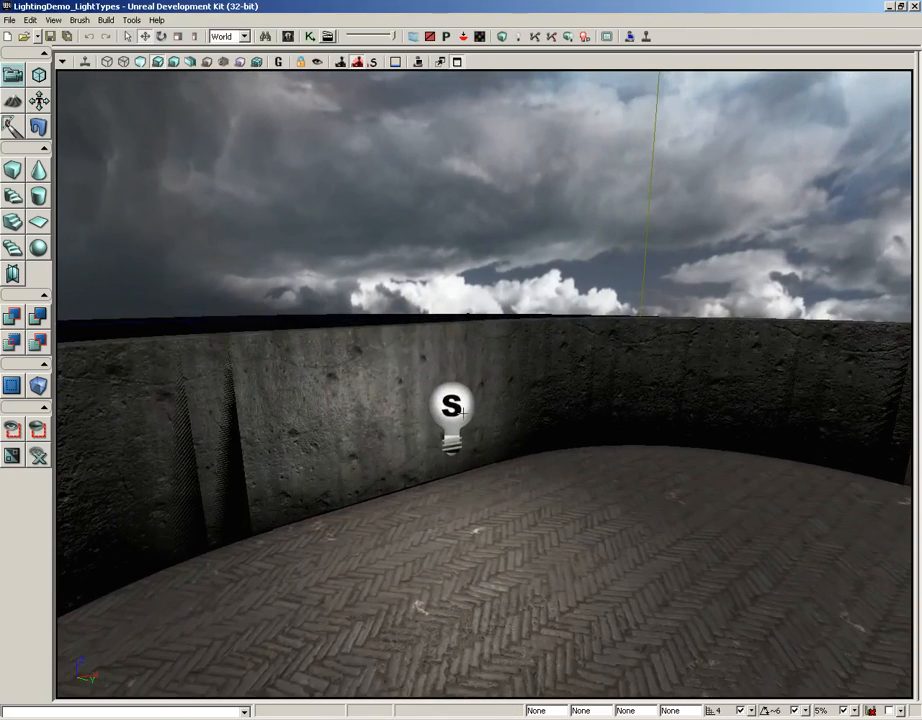
left_click(450, 410)
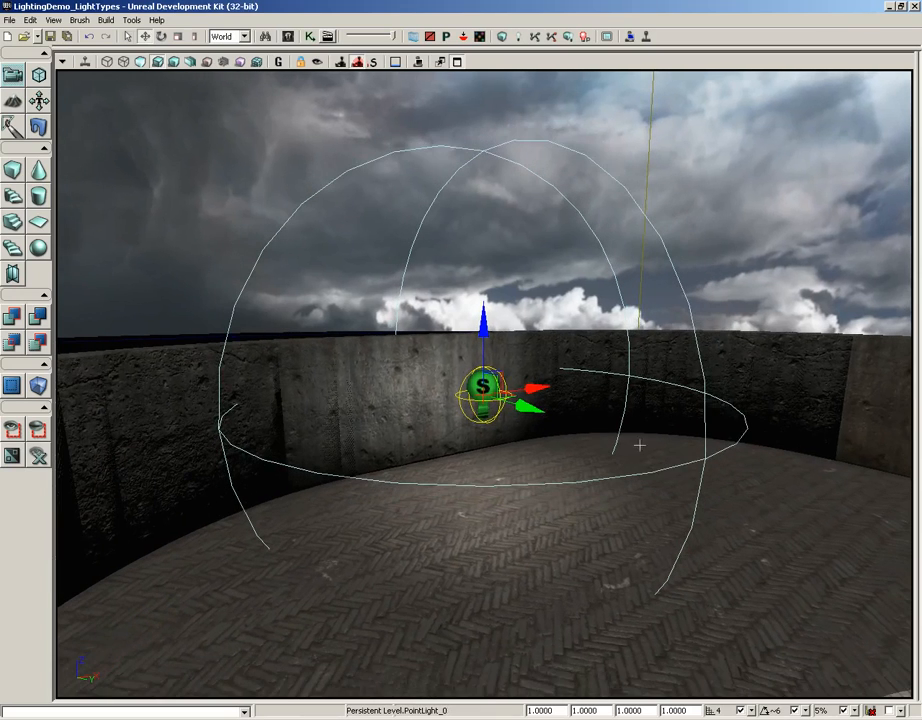
mouse_move(276, 173)
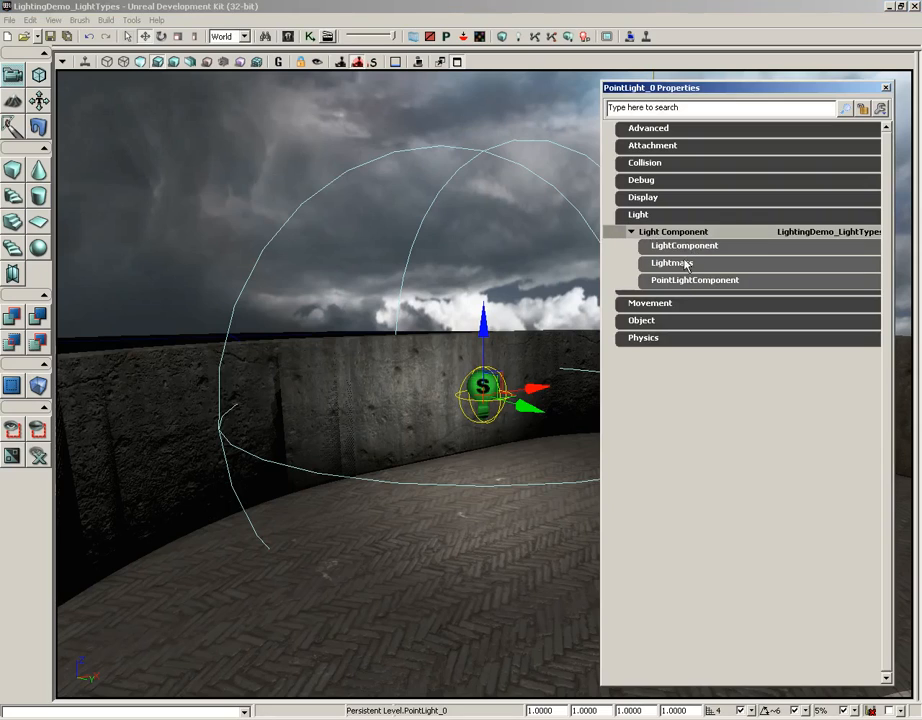
Step: Expand PointLightComponent, try Falloff Exponent 1.0, then restore it to 2
left_click(694, 280)
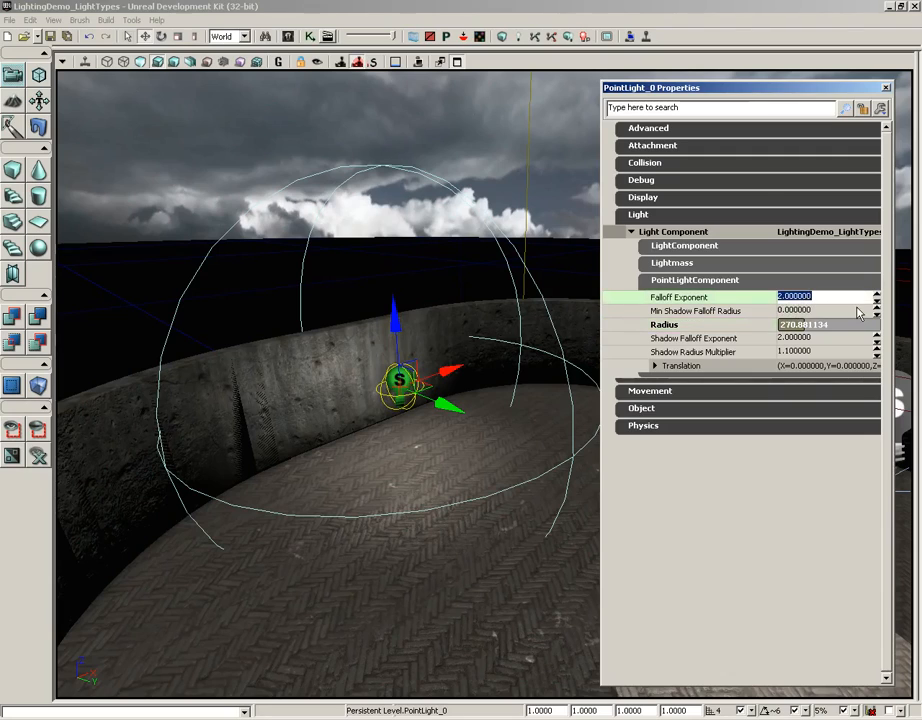
mouse_move(465, 377)
type("0.000100")
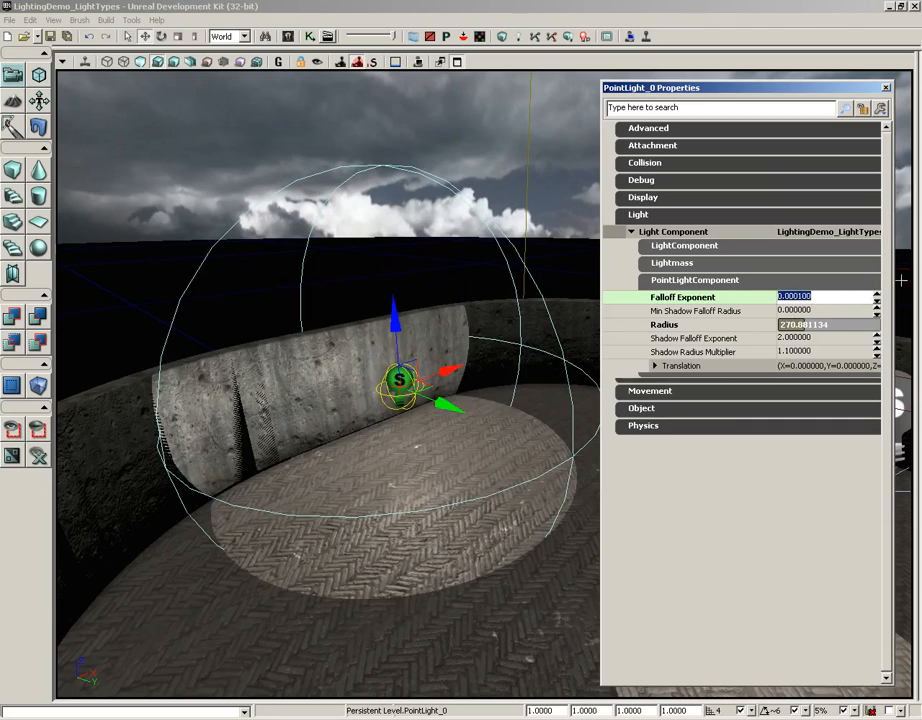
type("1.000000")
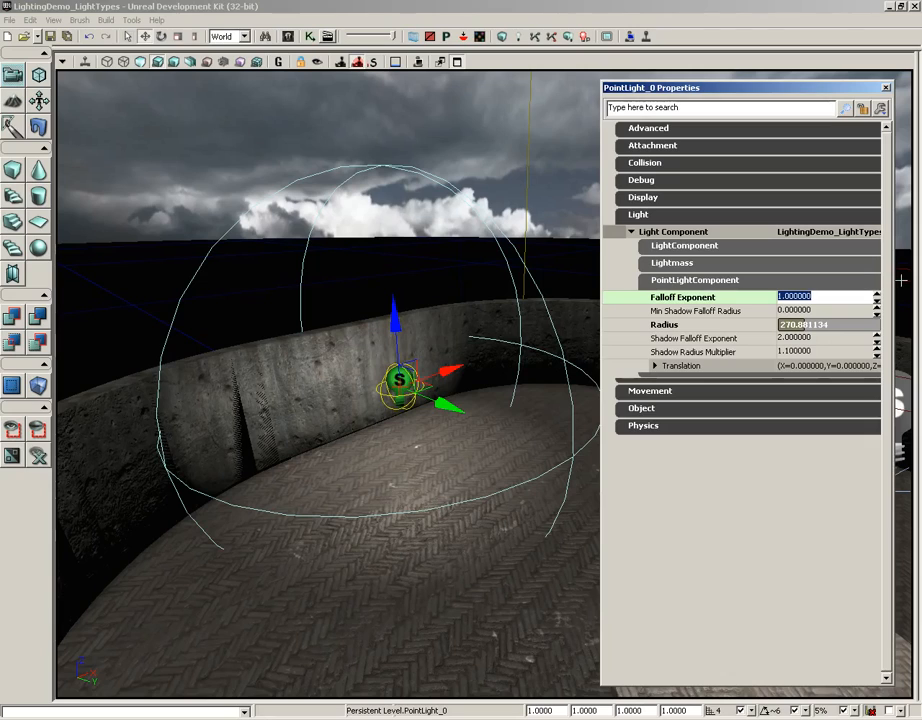
type("2")
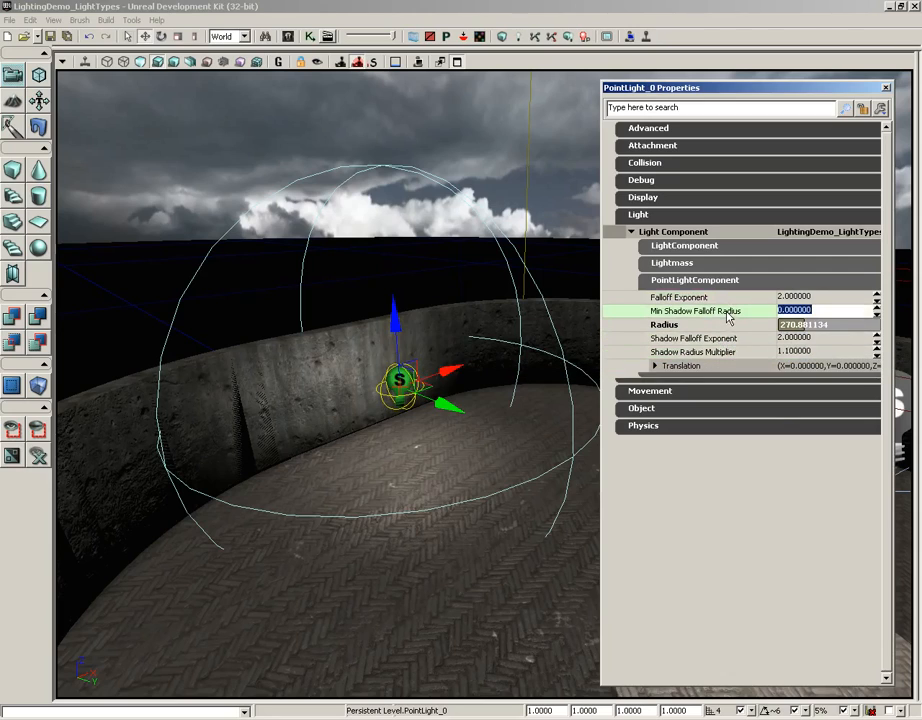
mouse_move(618, 454)
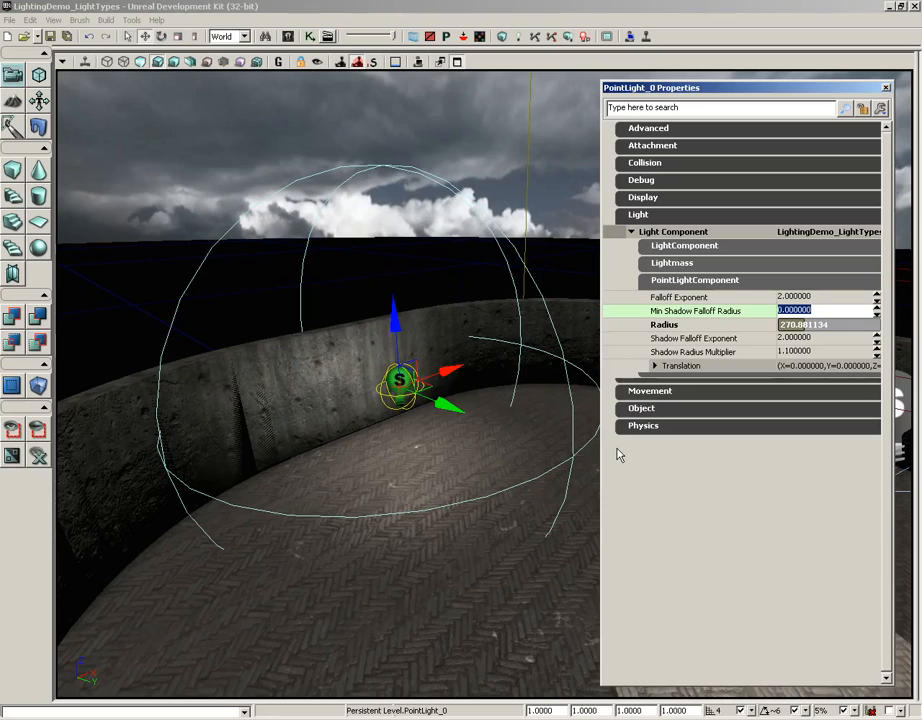
mouse_move(735, 345)
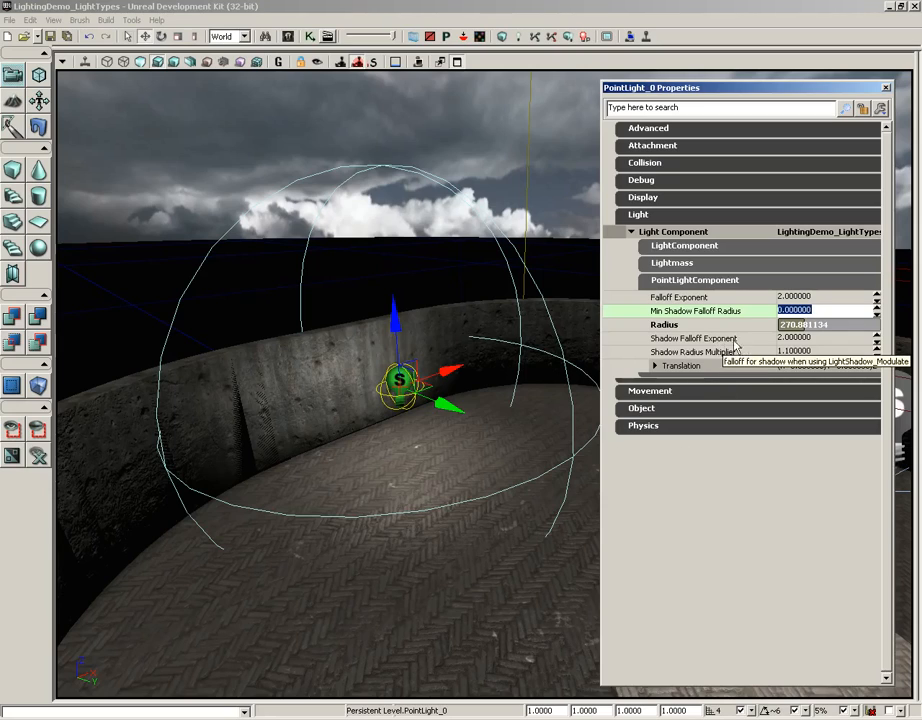
mouse_move(697, 322)
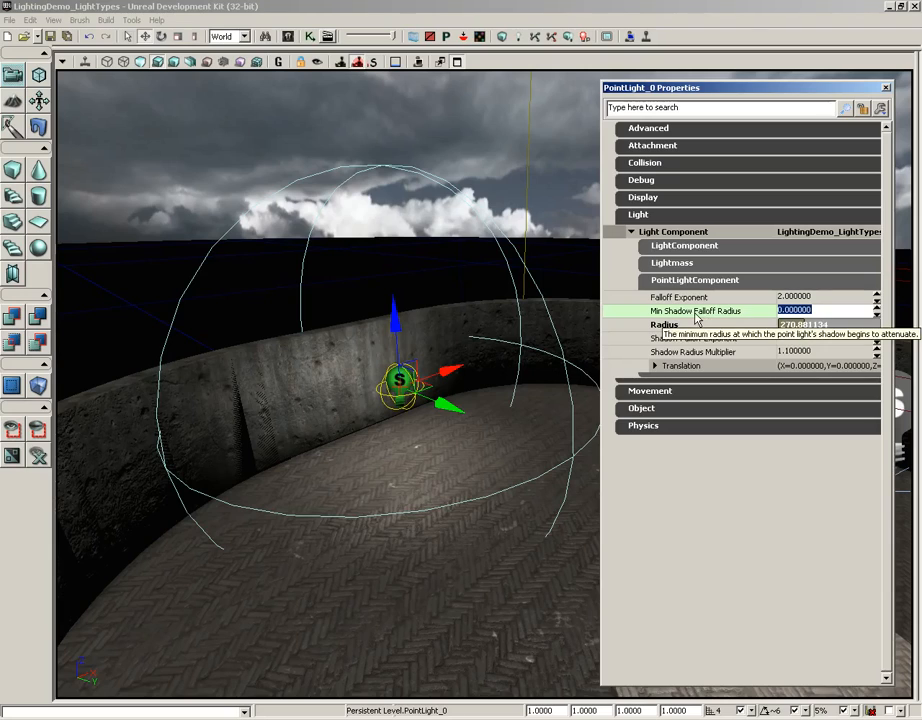
mouse_move(731, 318)
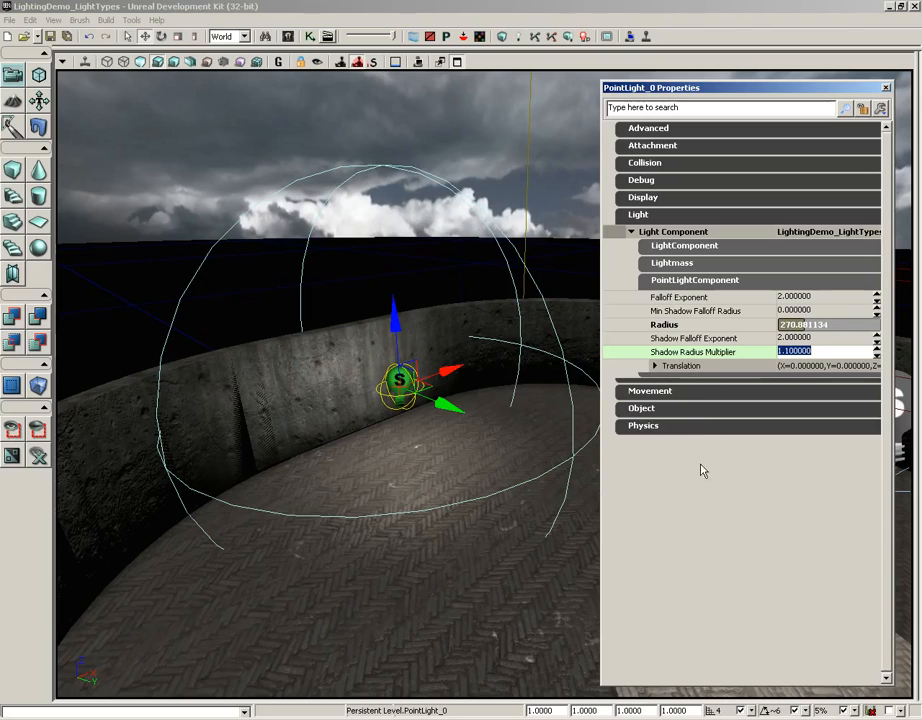
Step: Expand the point light's translation offsets, edit an offset, and select its Radius (about 270.88)
left_click(655, 365)
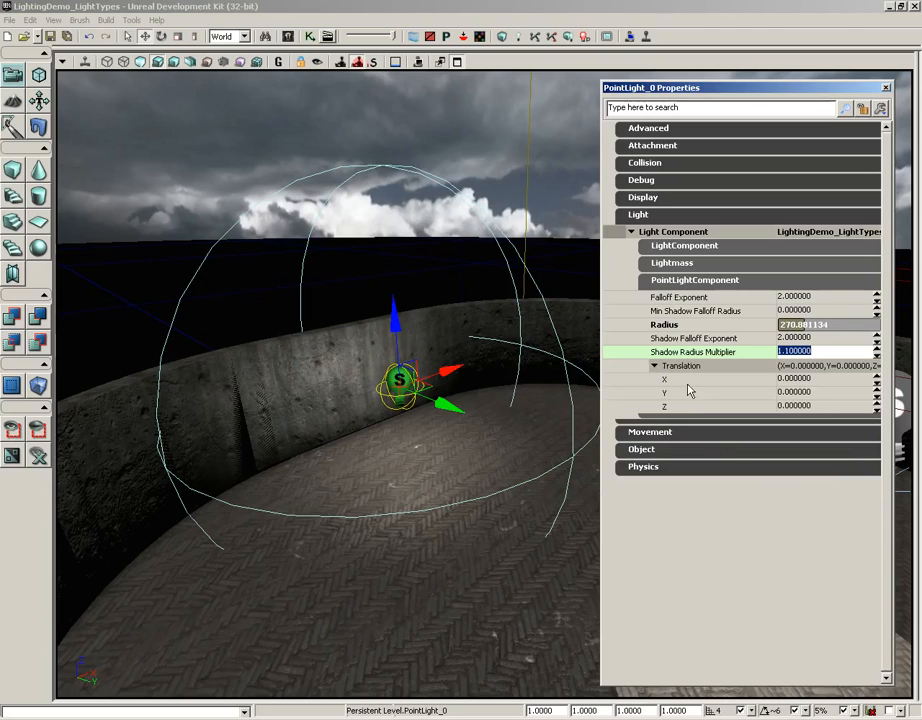
mouse_move(685, 391)
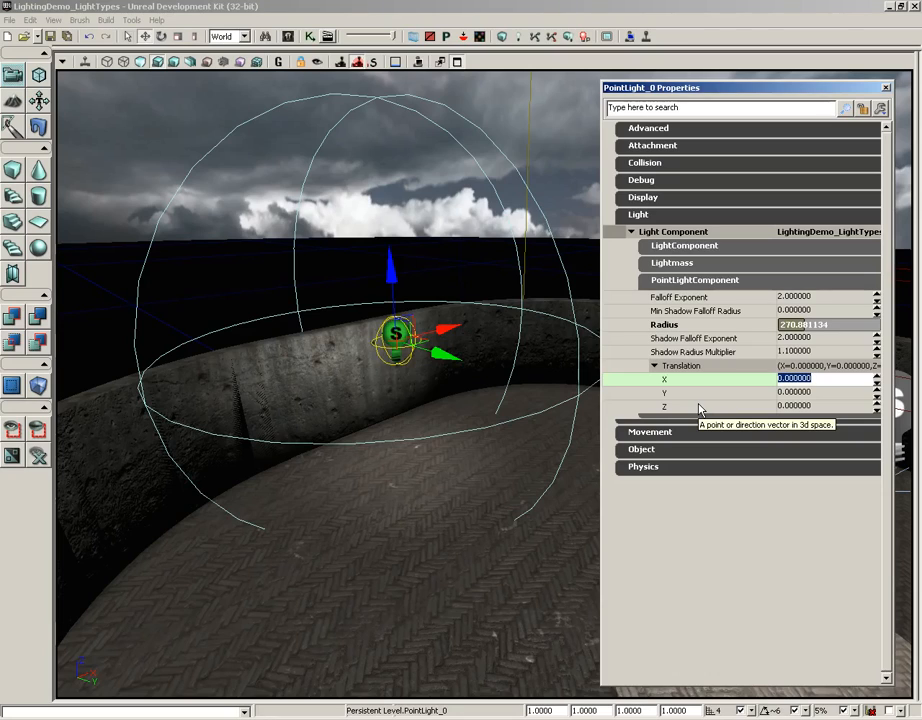
left_click(793, 406)
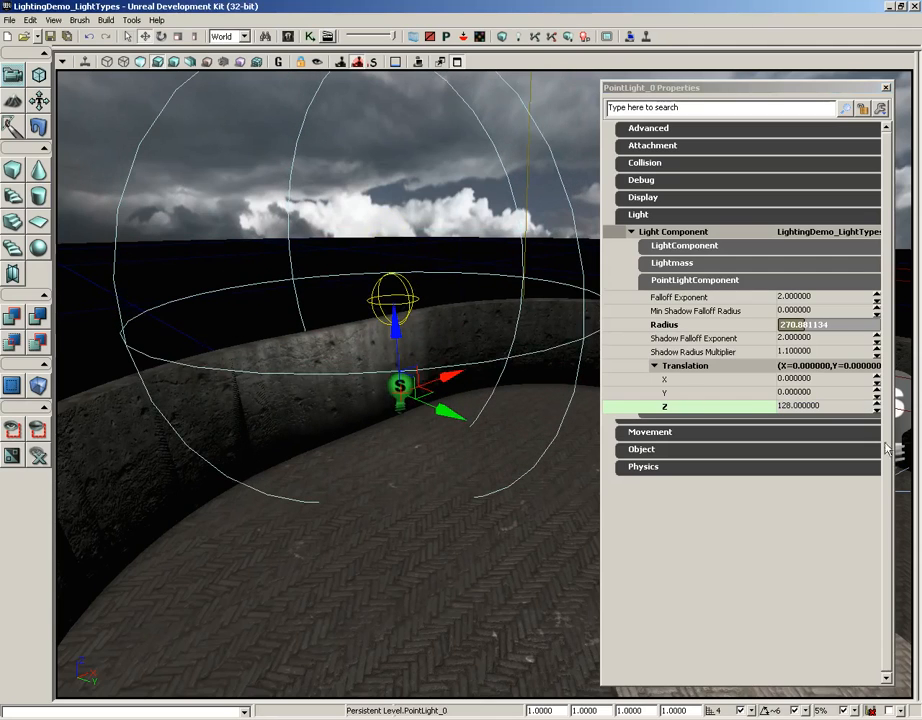
triple_click(797, 405)
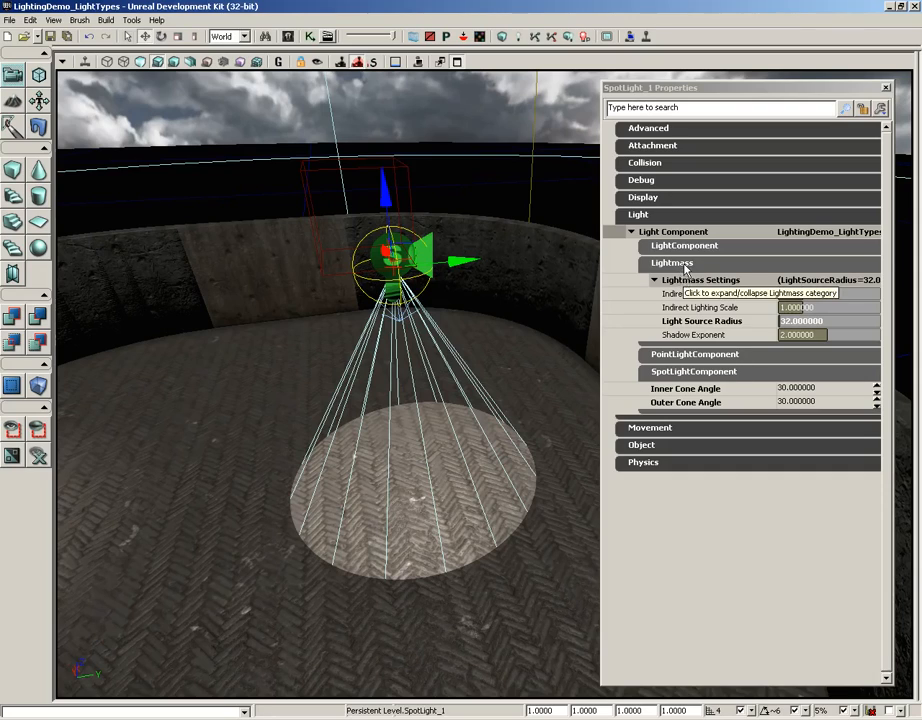
Step: Collapse the spot light's Lightmass and PointLightComponent sections
left_click(671, 262)
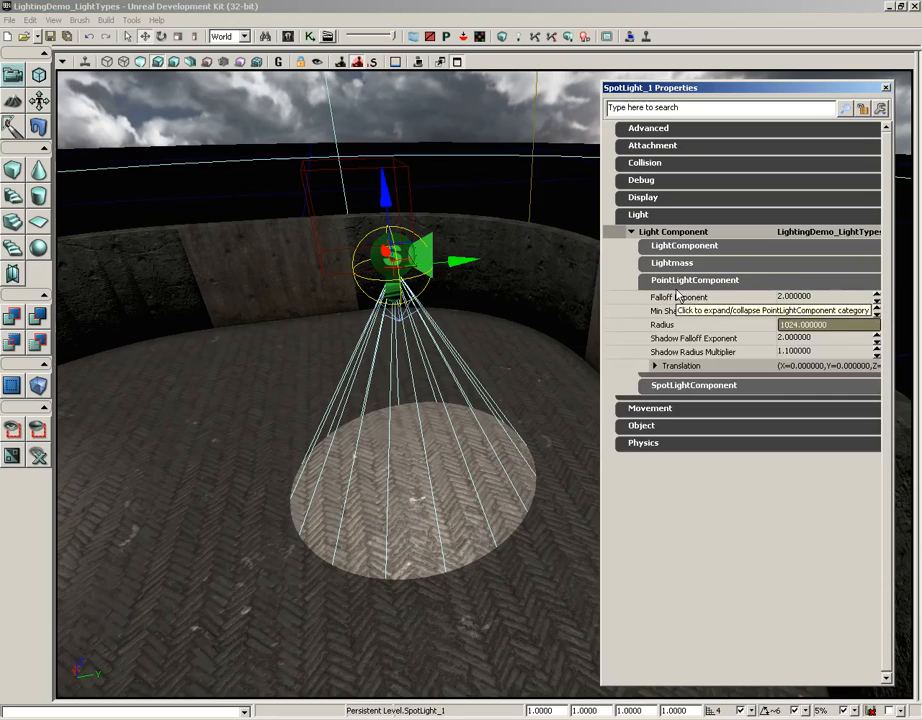
left_click(694, 280)
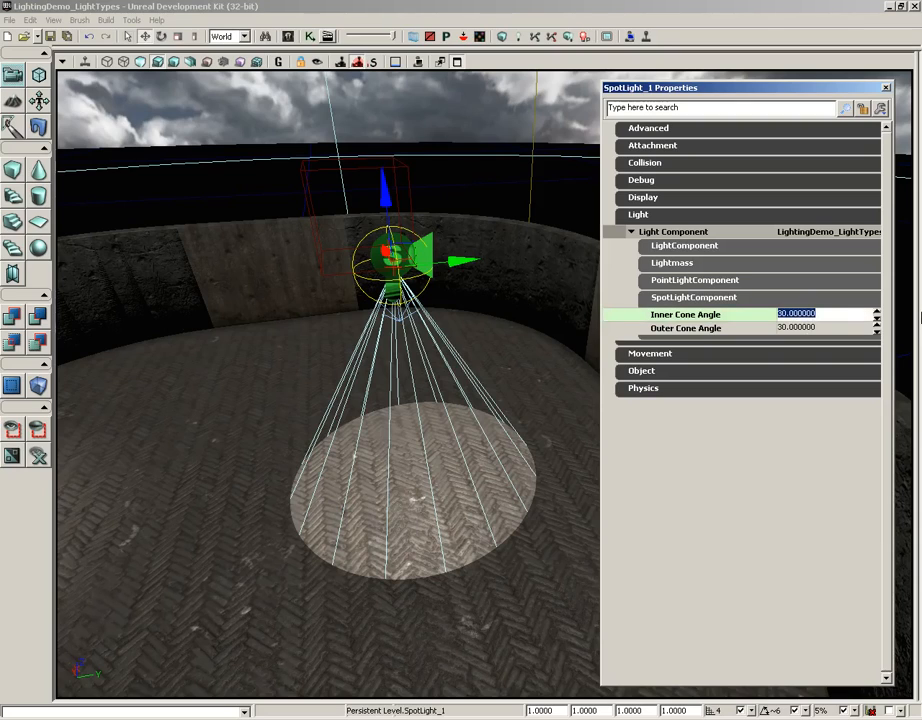
left_click(877, 317)
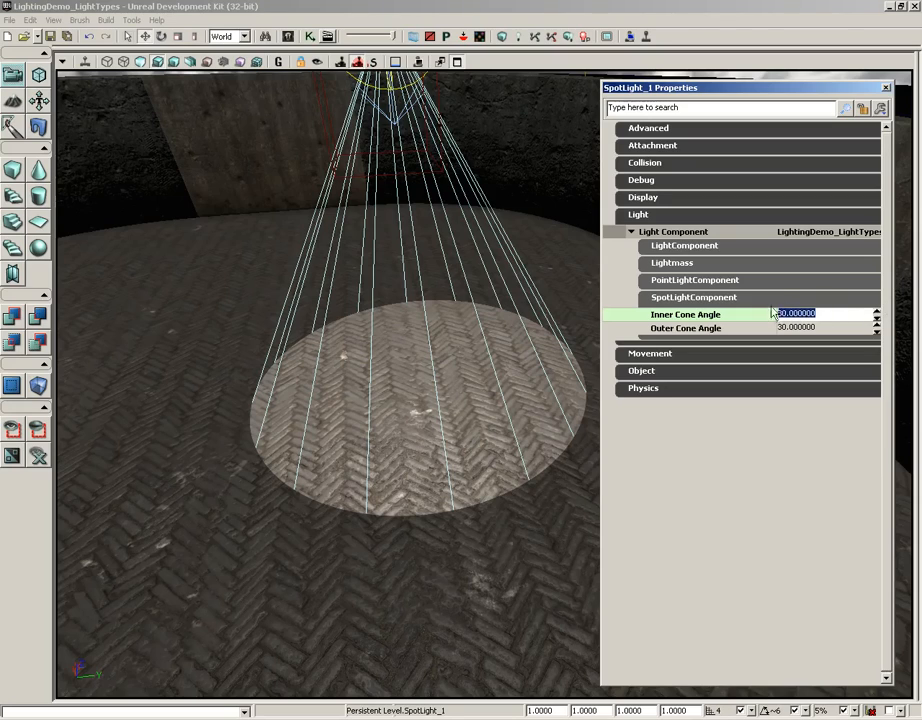
mouse_move(785, 314)
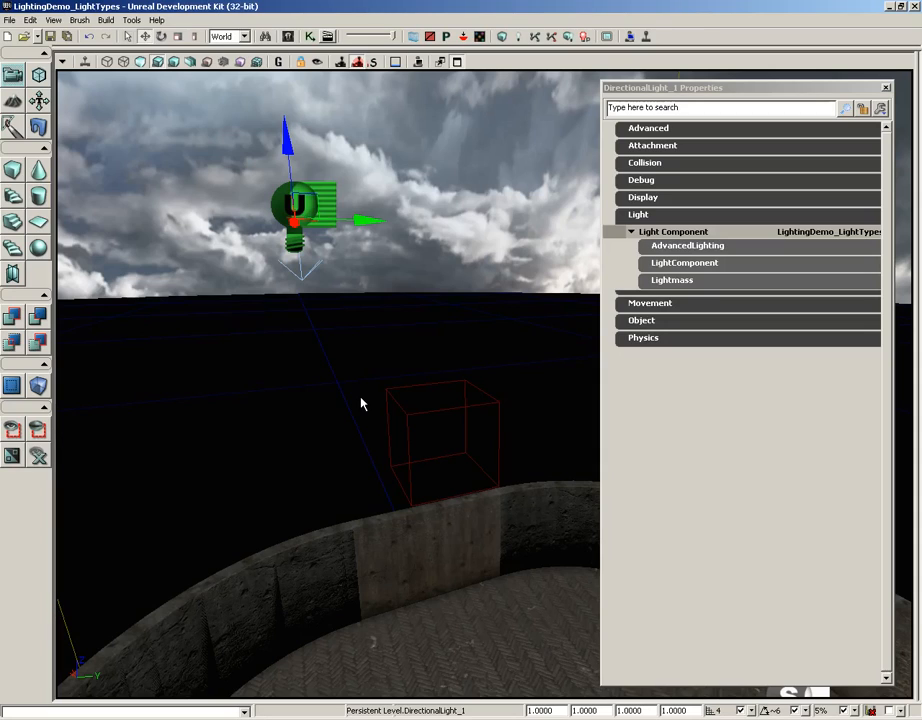
mouse_move(448, 322)
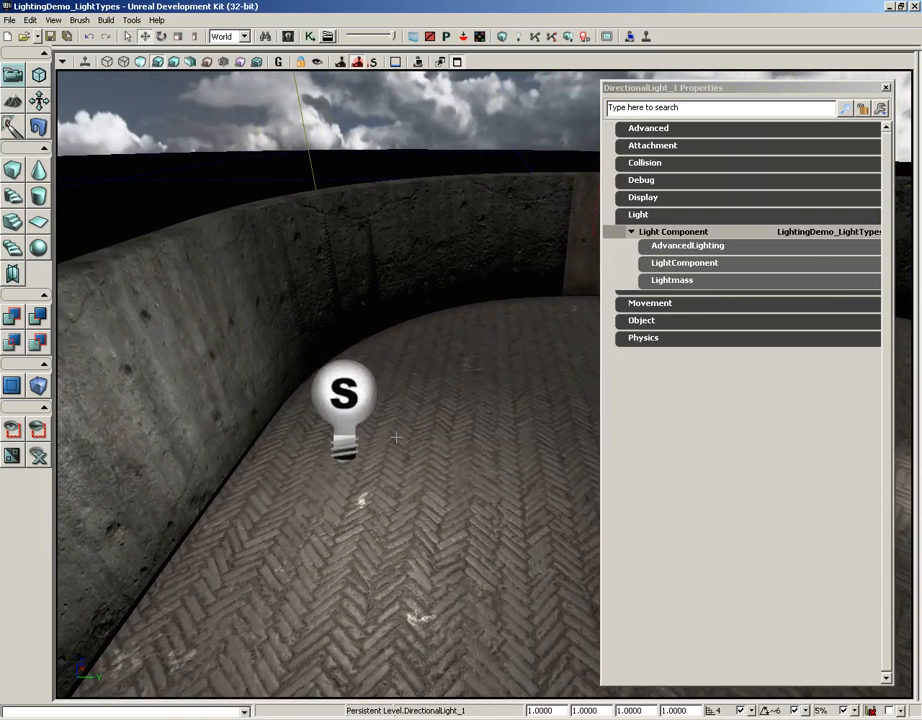
Step: Select PointLight_0 in the level and expand its Lightmass settings
left_click(345, 400)
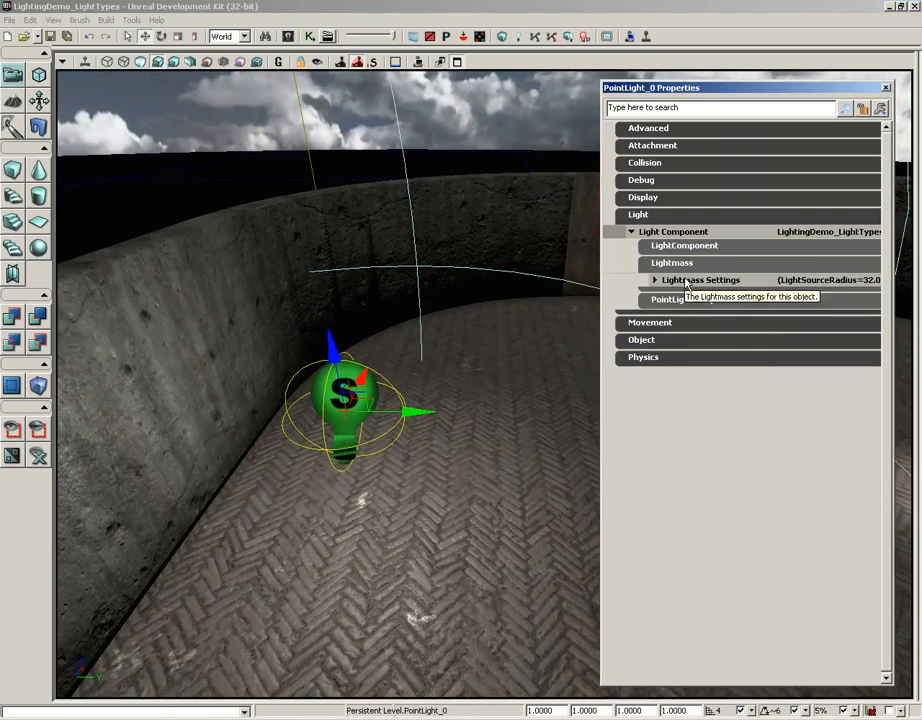
left_click(655, 279)
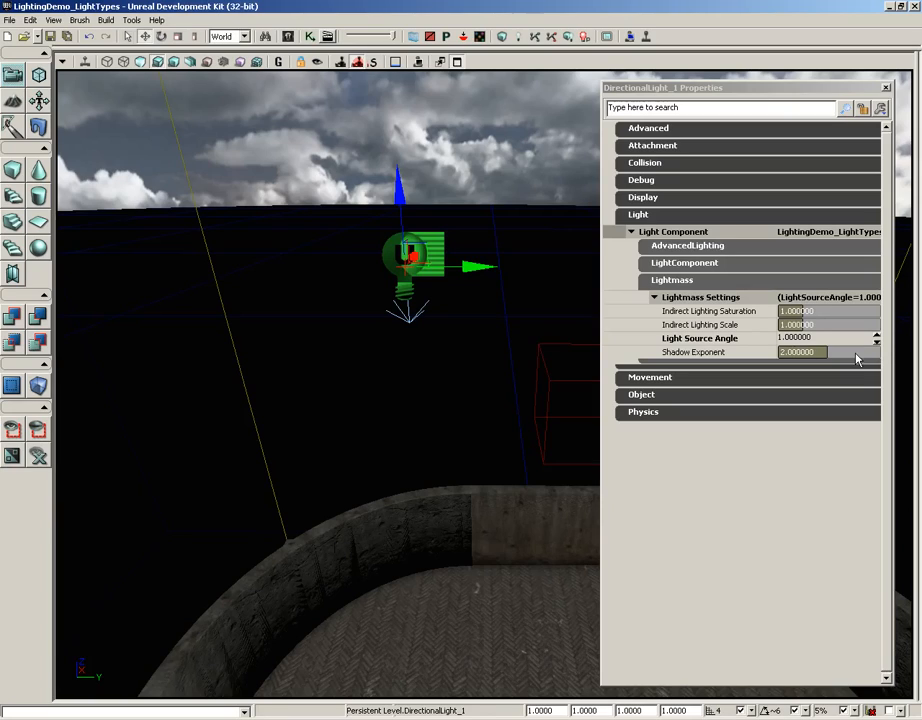
mouse_move(678, 303)
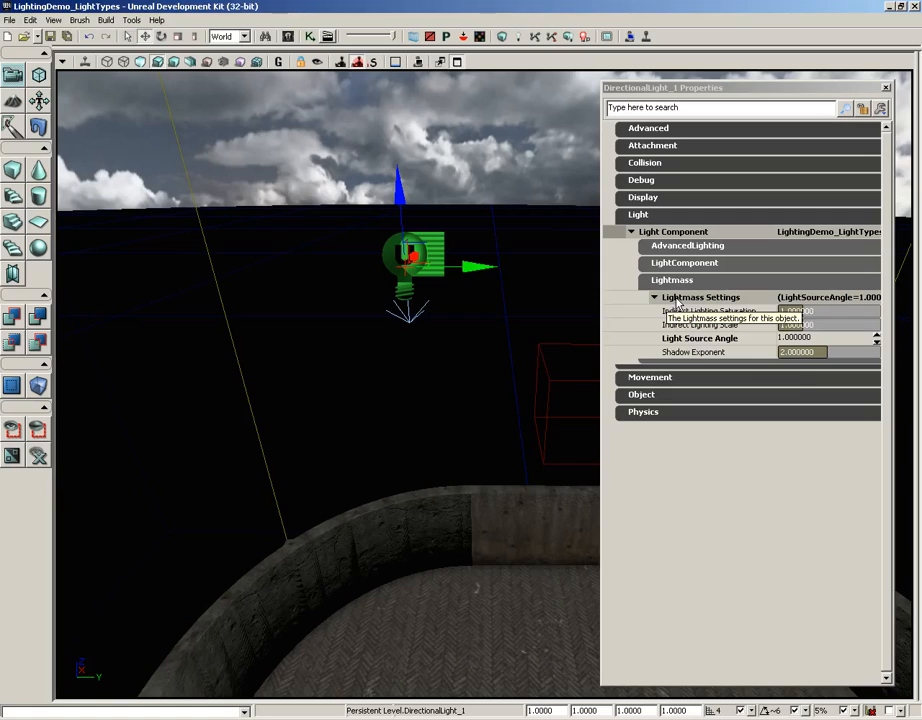
Step: Collapse the Lightmass settings and rotate the directional light to a new angle
left_click(672, 297)
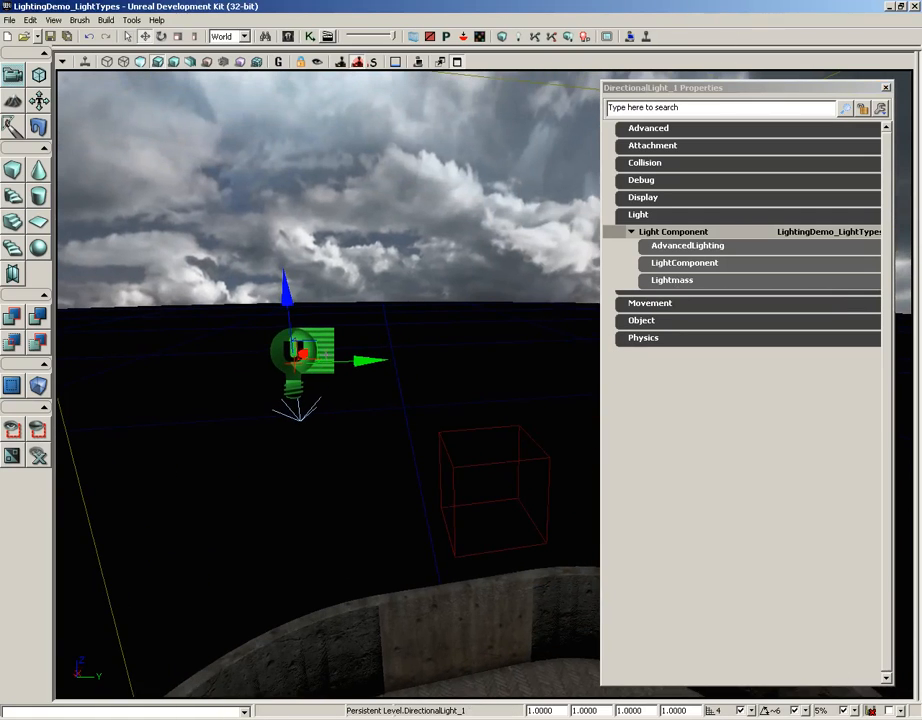
left_click_drag(300, 355, 400, 360)
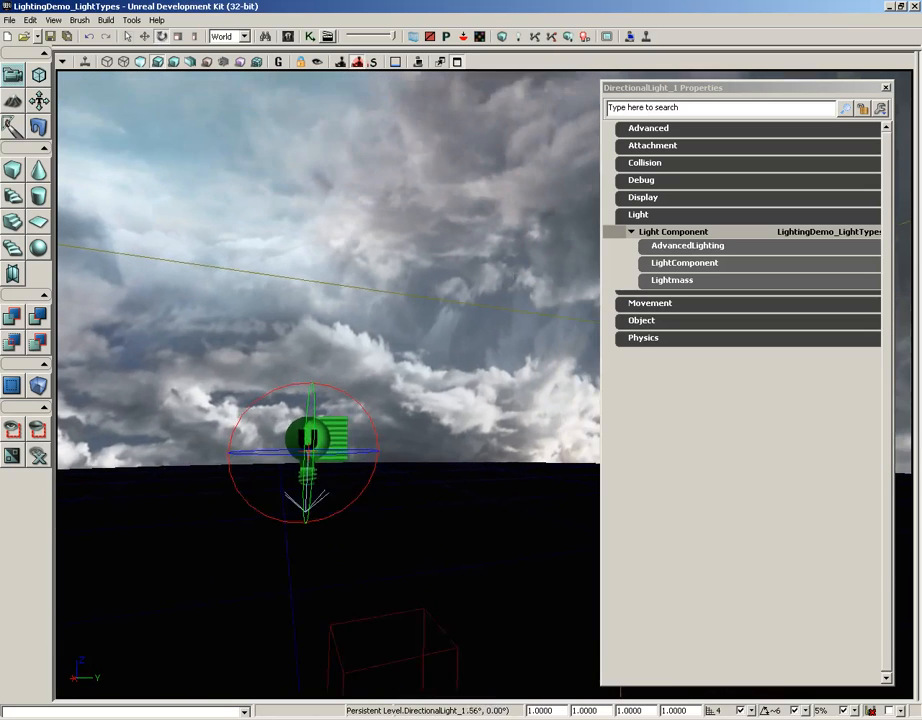
left_click_drag(310, 450, 265, 280)
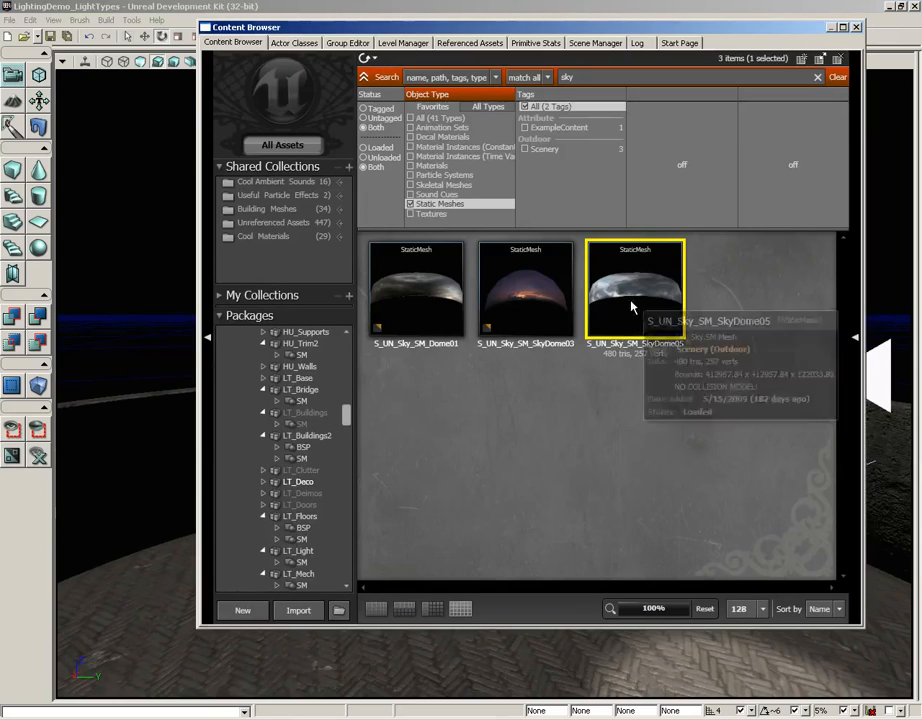
mouse_move(650, 357)
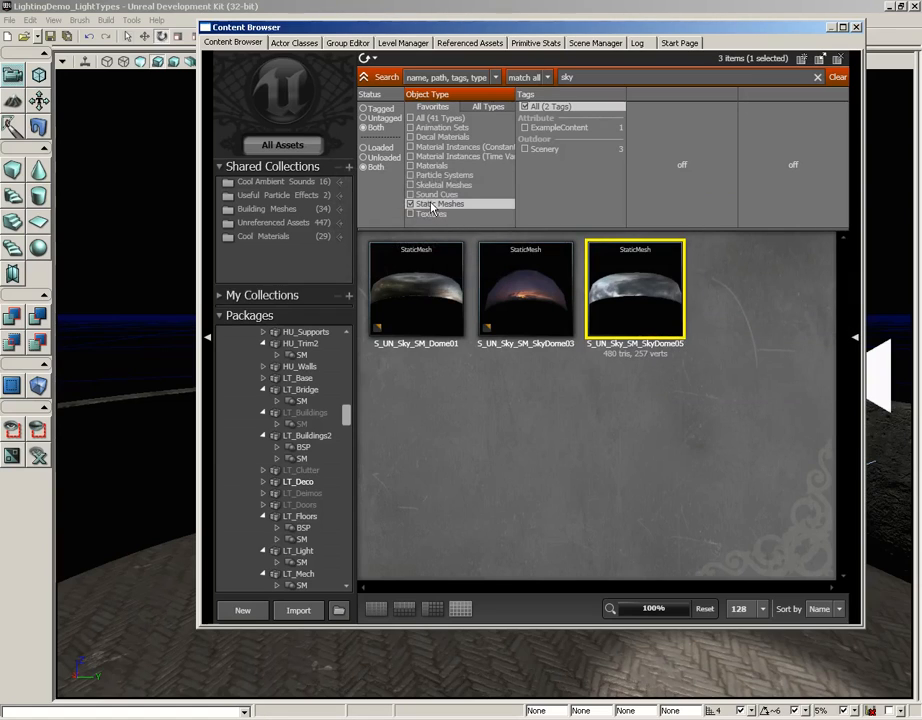
mouse_move(640, 280)
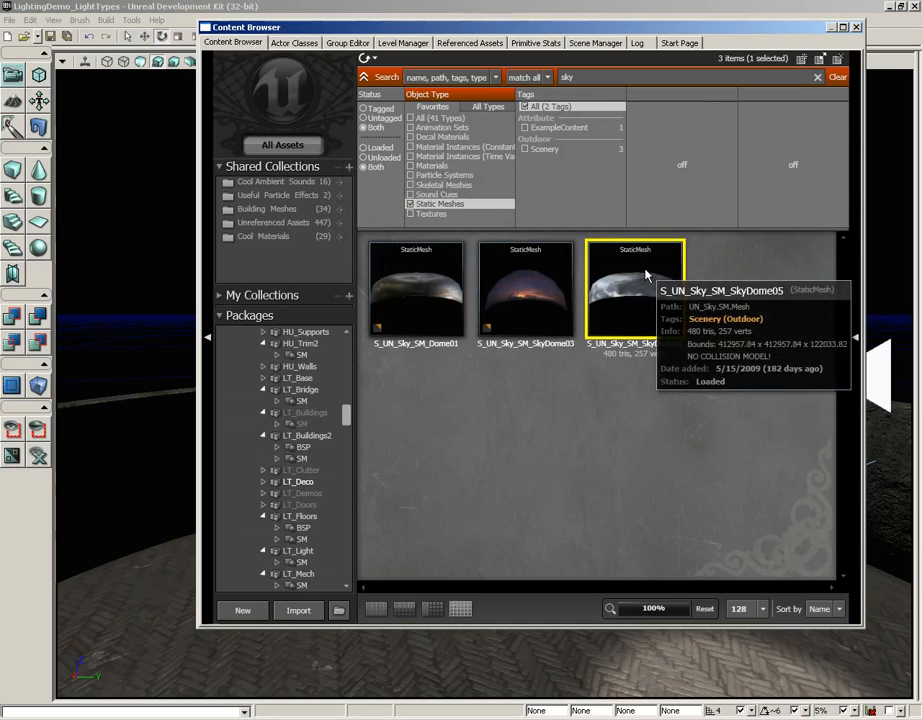
mouse_move(497, 690)
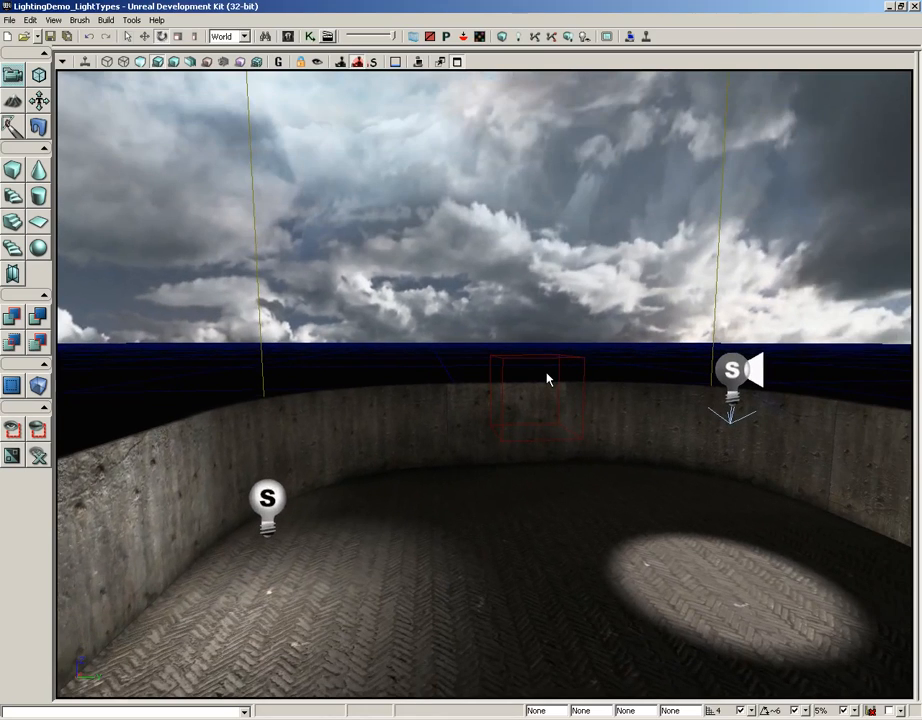
Step: Look up at the sky dome and inspect its Static Mesh Component Cast Shadow setting
left_click_drag(547, 378, 537, 460)
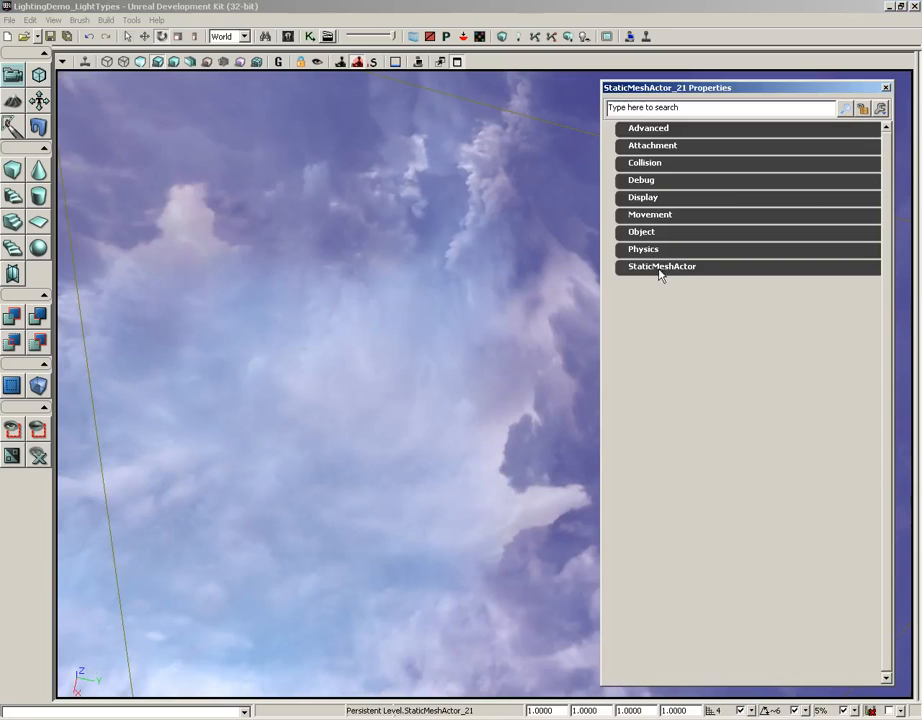
mouse_move(650, 218)
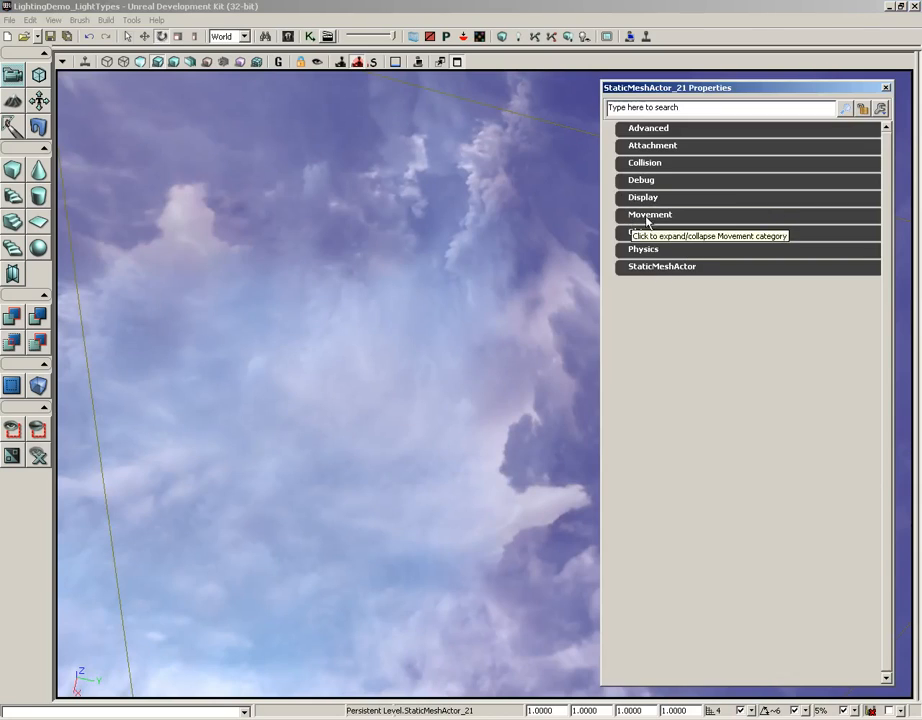
left_click(661, 266)
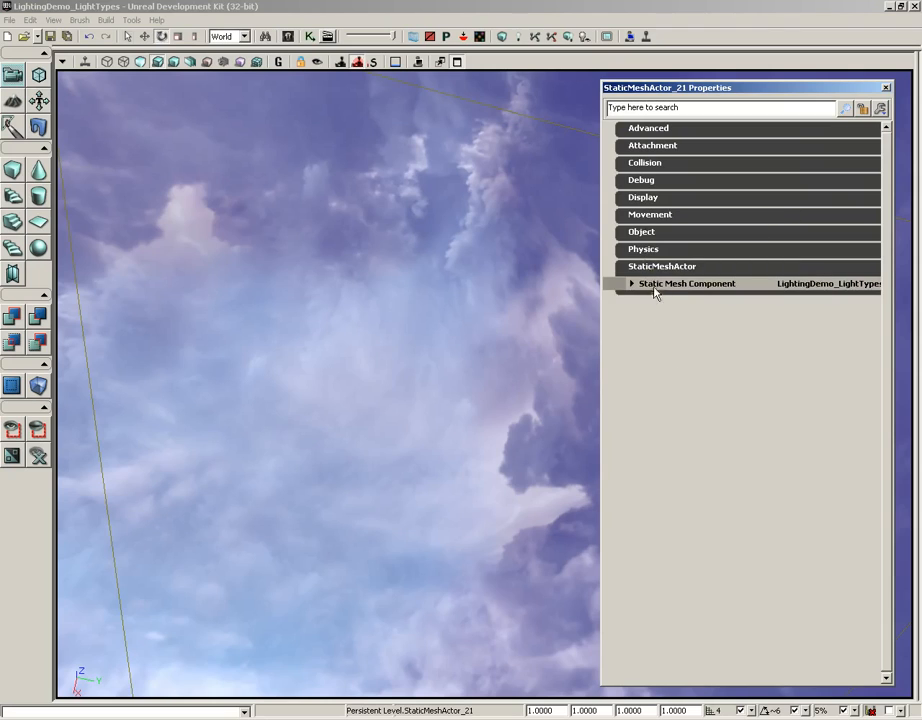
left_click(632, 283)
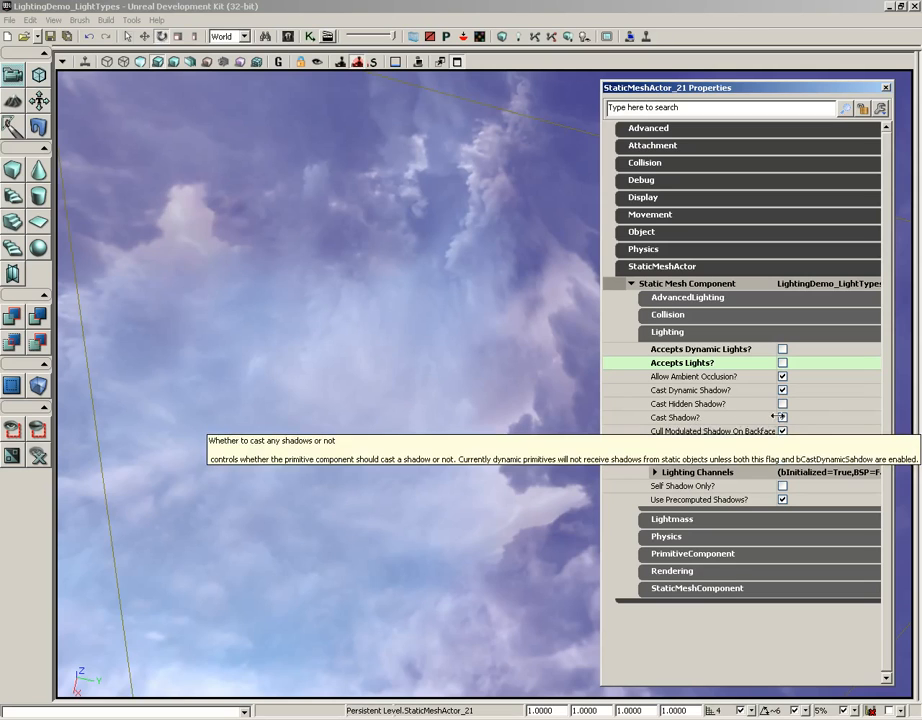
left_click(884, 87)
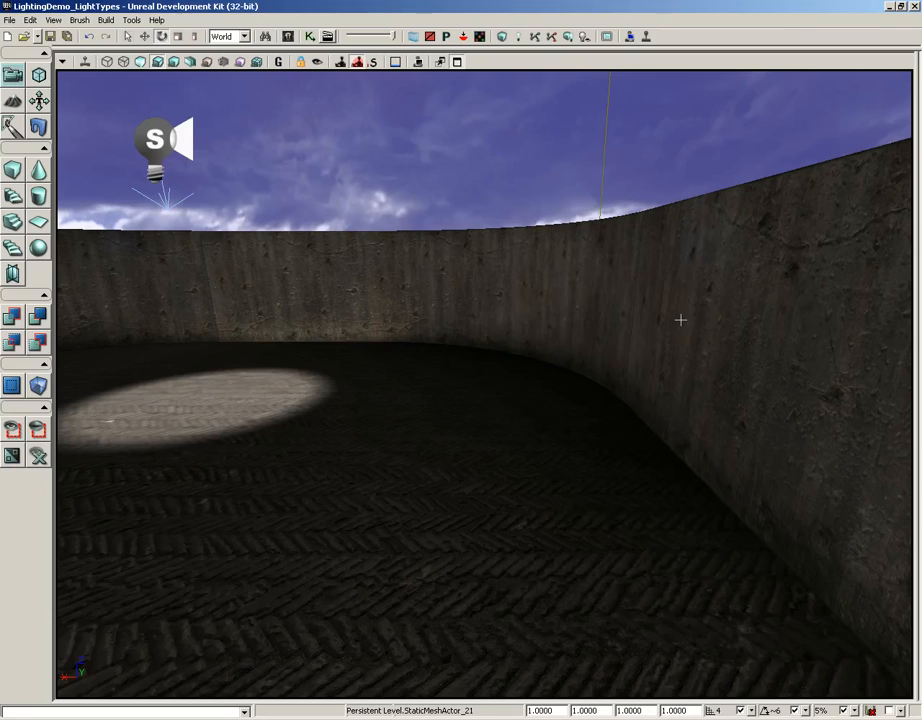
mouse_move(709, 430)
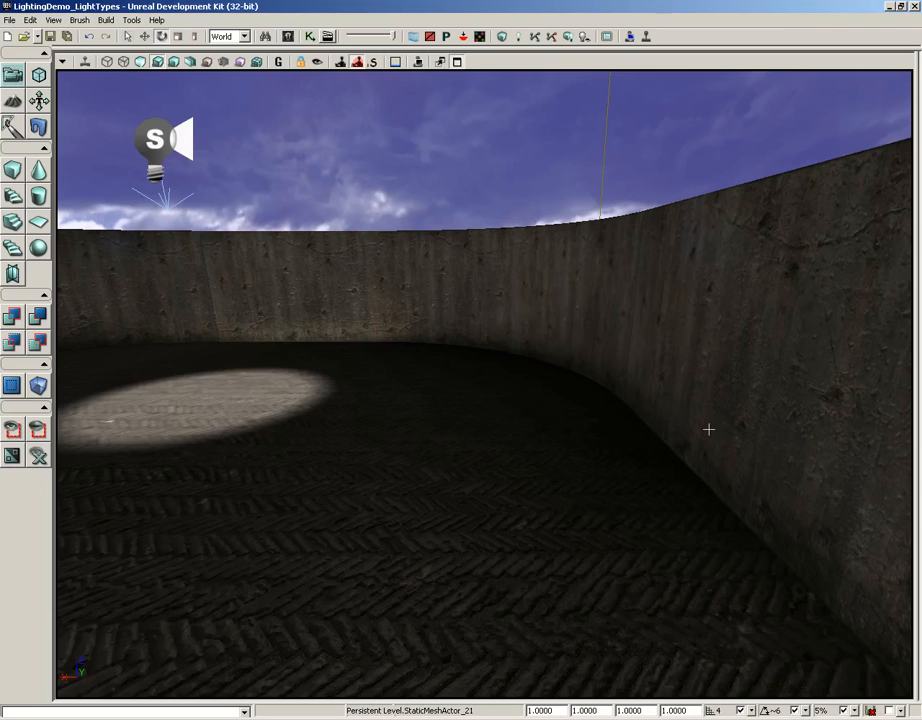
mouse_move(578, 355)
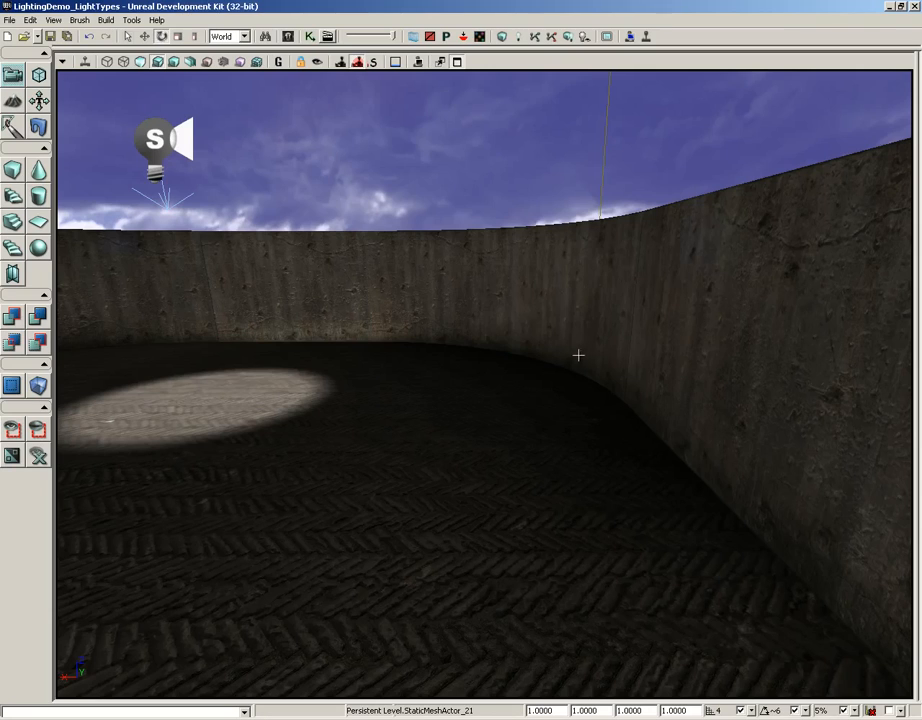